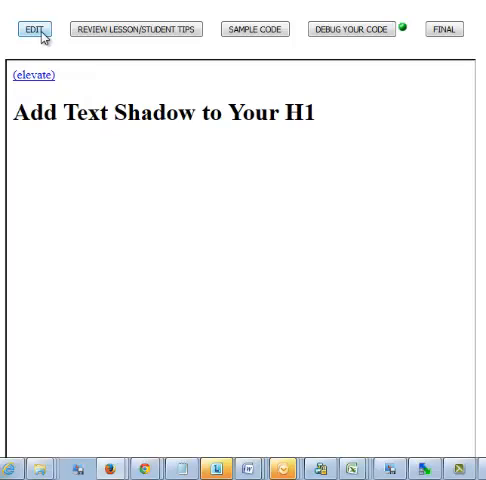
Add 'text-shadow: 5px 5px 5px #FF0000;' inside the h1 rule
left_click(35, 28)
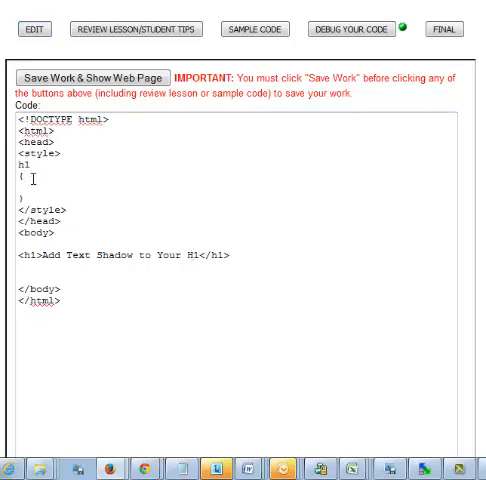
type("text-shadow:")
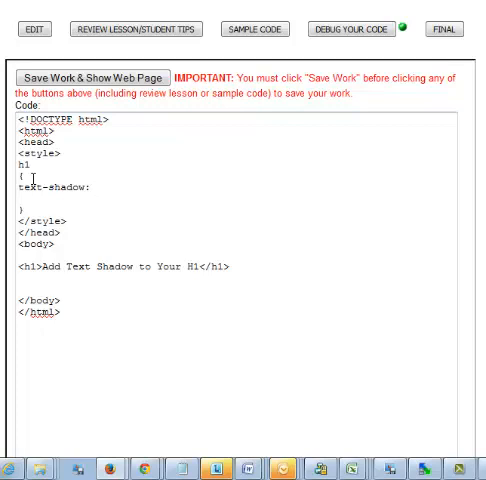
type("5px")
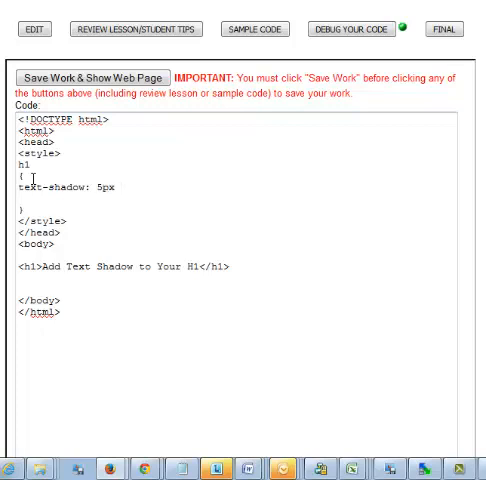
type("5px")
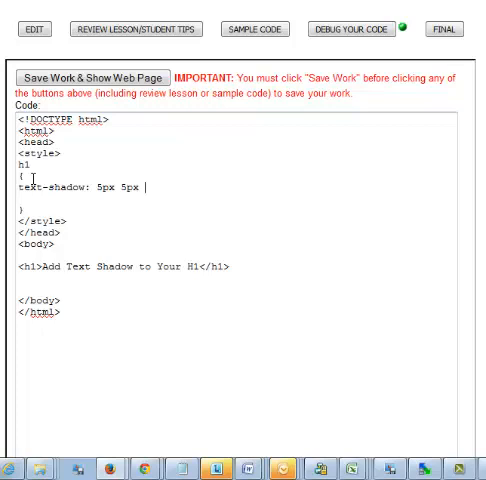
type("5px")
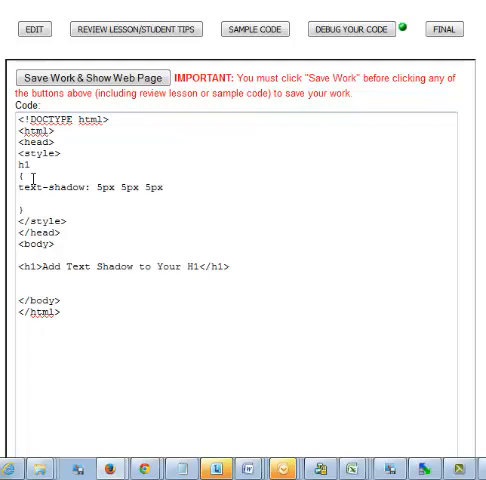
type("#FF")
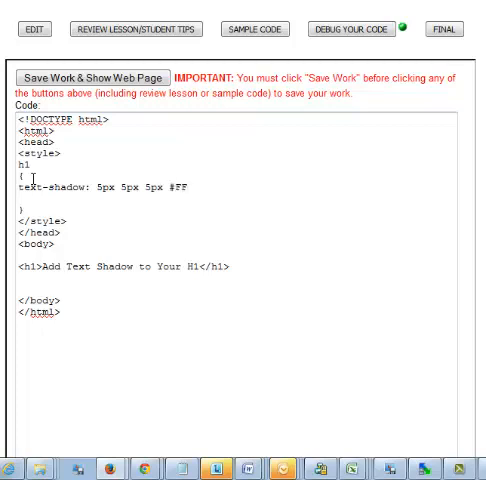
type("0000")
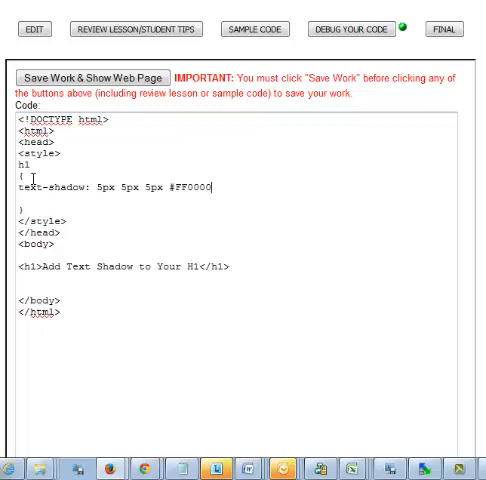
type(";")
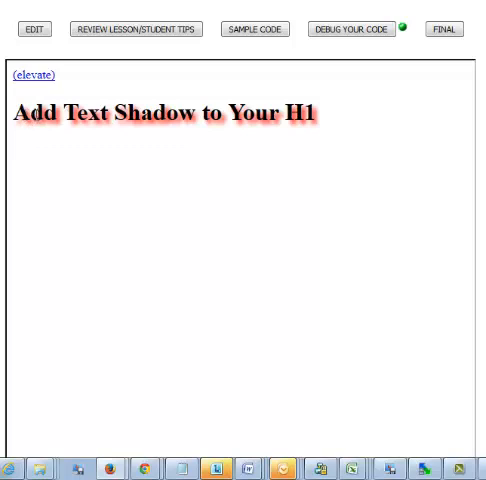
mouse_move(37, 90)
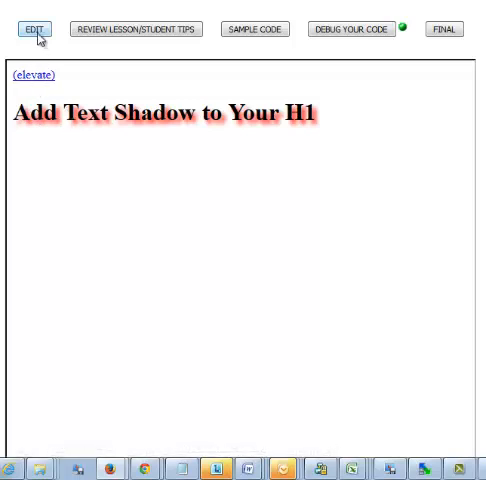
Return to editing the code after previewing the shadowed heading
left_click(34, 28)
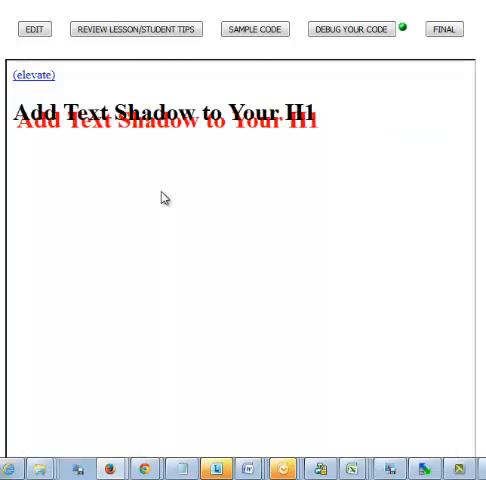
Reopen the code, then save and preview the larger, unblurred red shadow
left_click(37, 29)
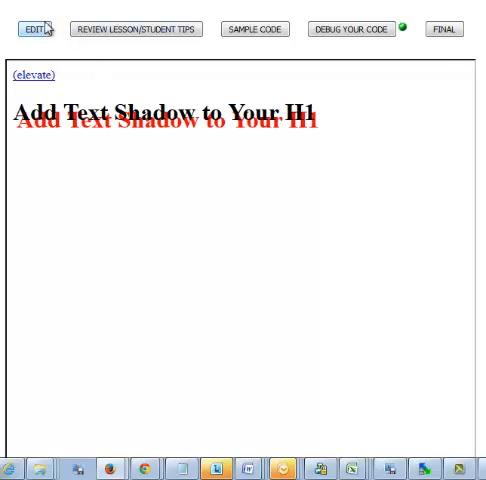
left_click(37, 28)
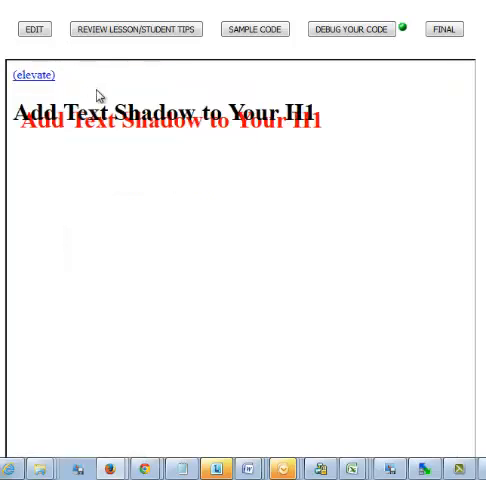
Set the blur to 5px, giving 'text-shadow: 10px 10px 5px #FF0000;'
left_click(35, 28)
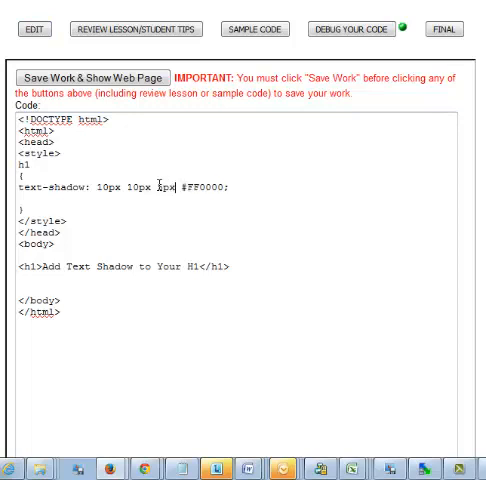
type("5px")
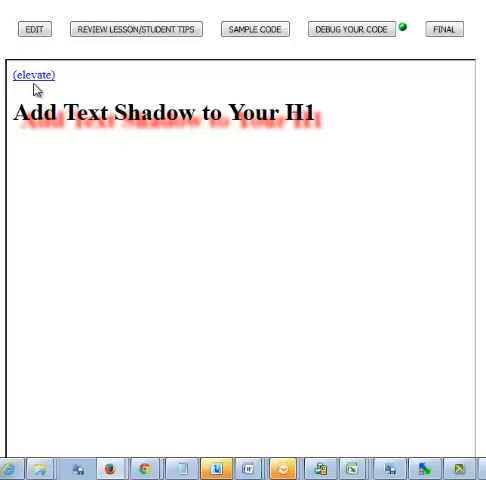
mouse_move(32, 98)
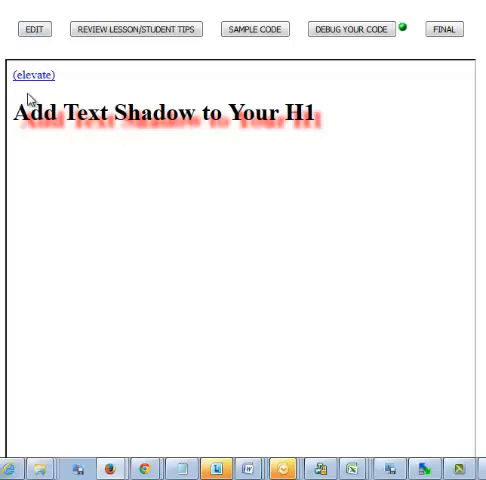